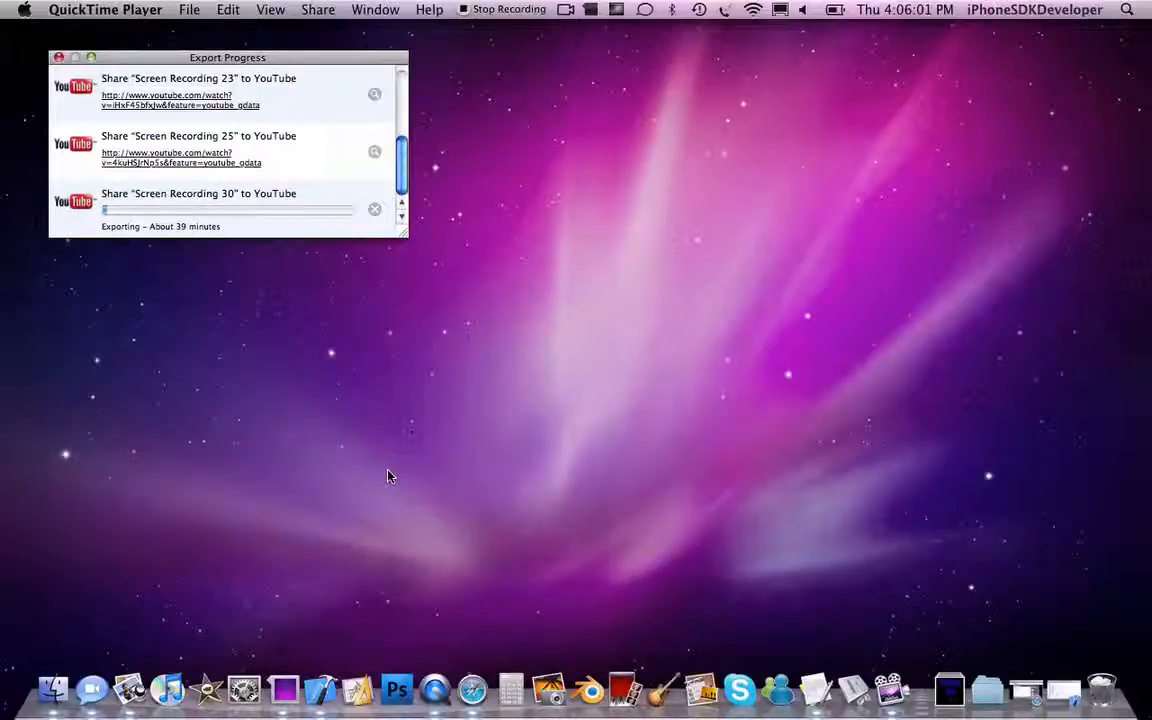
mouse_move(412, 676)
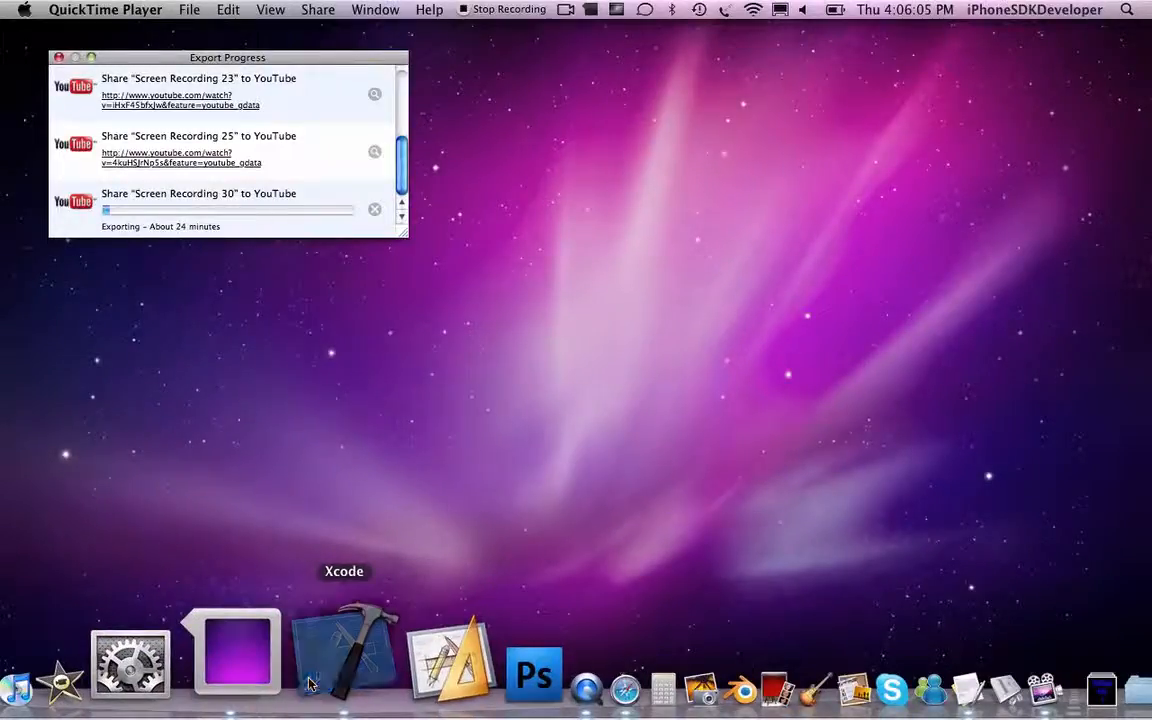
Launch Xcode from the Dock while the QuickTime export continues
left_click(340, 656)
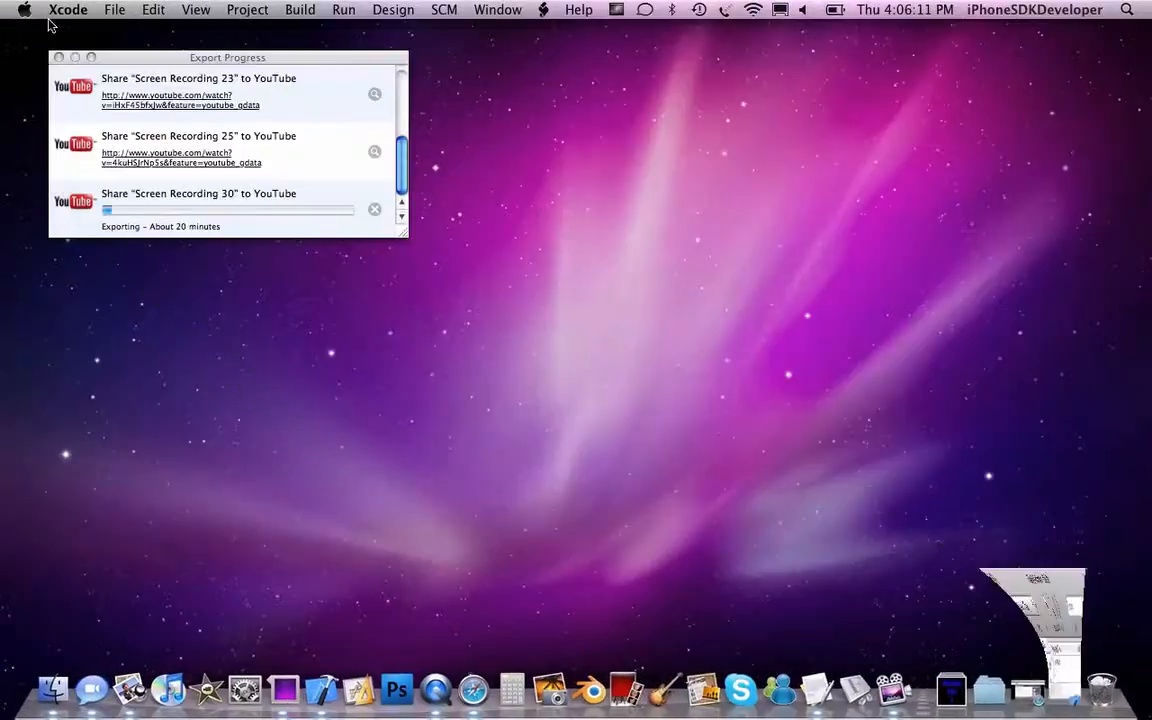
Create a new View-based Application iPhone project saved as OpenMail
left_click(114, 8)
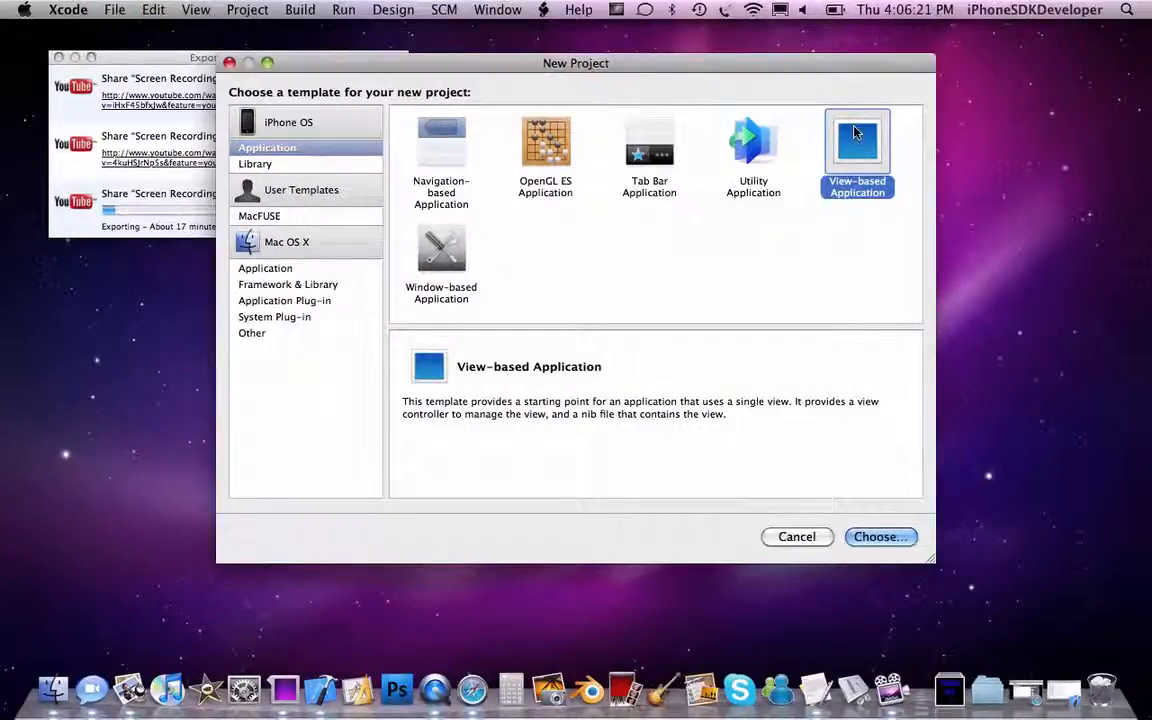
left_click(880, 536)
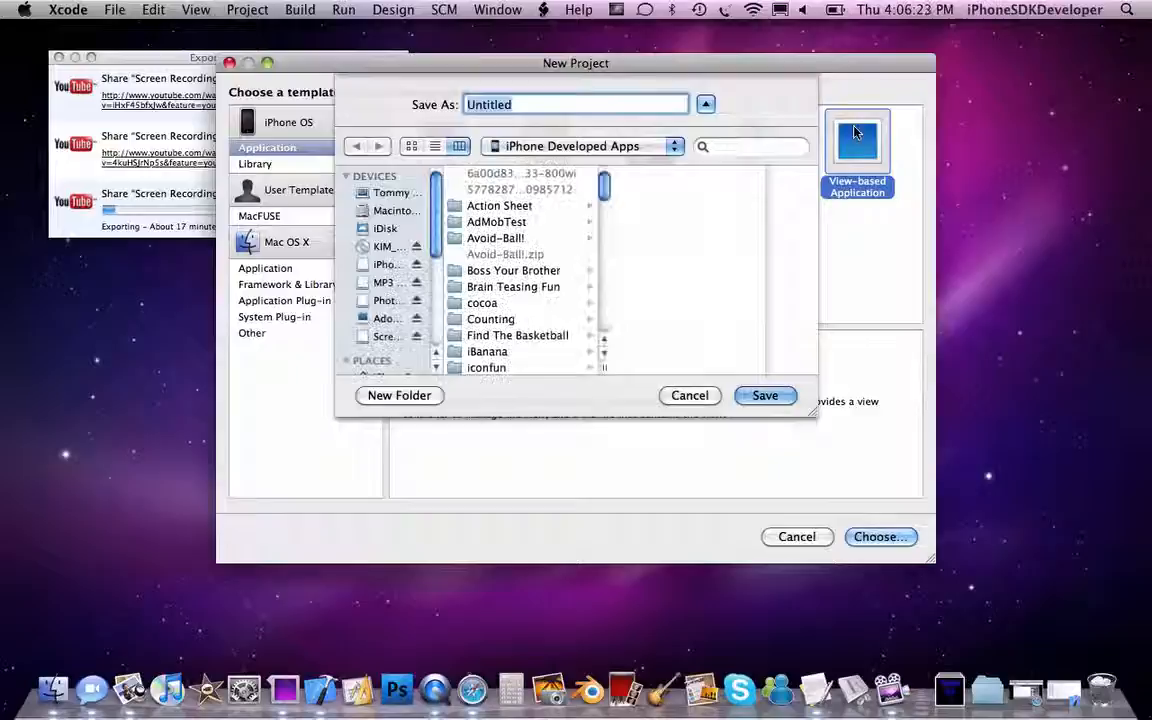
type("OPen")
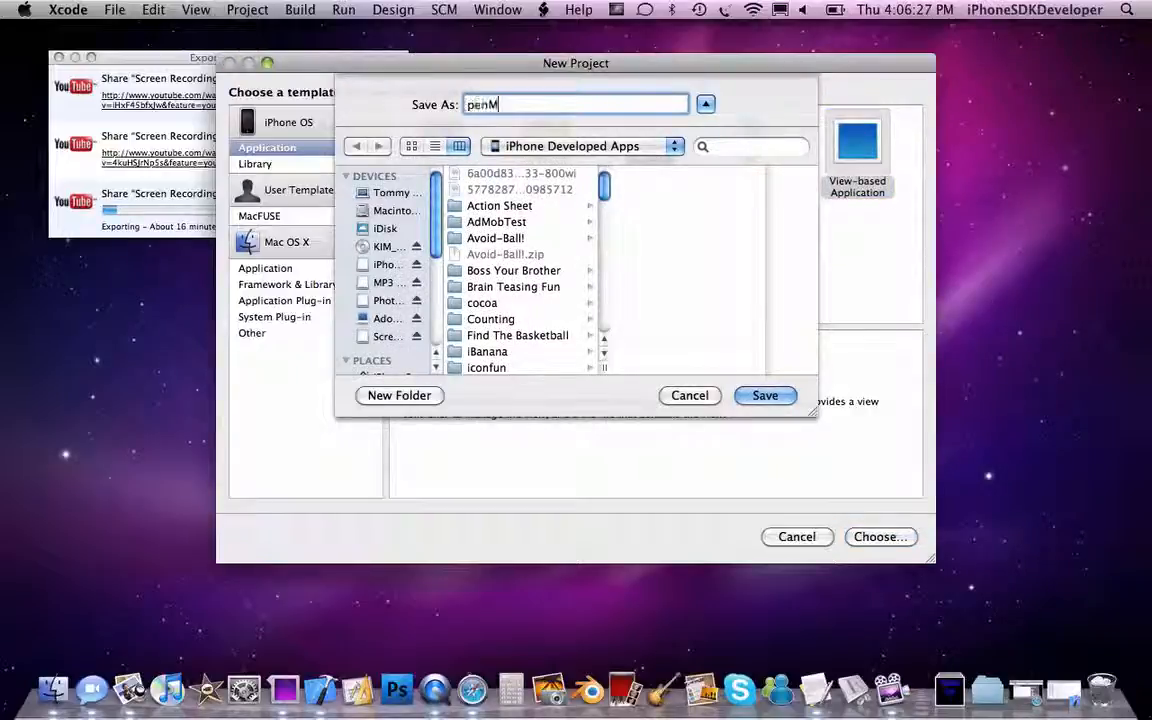
type("ail")
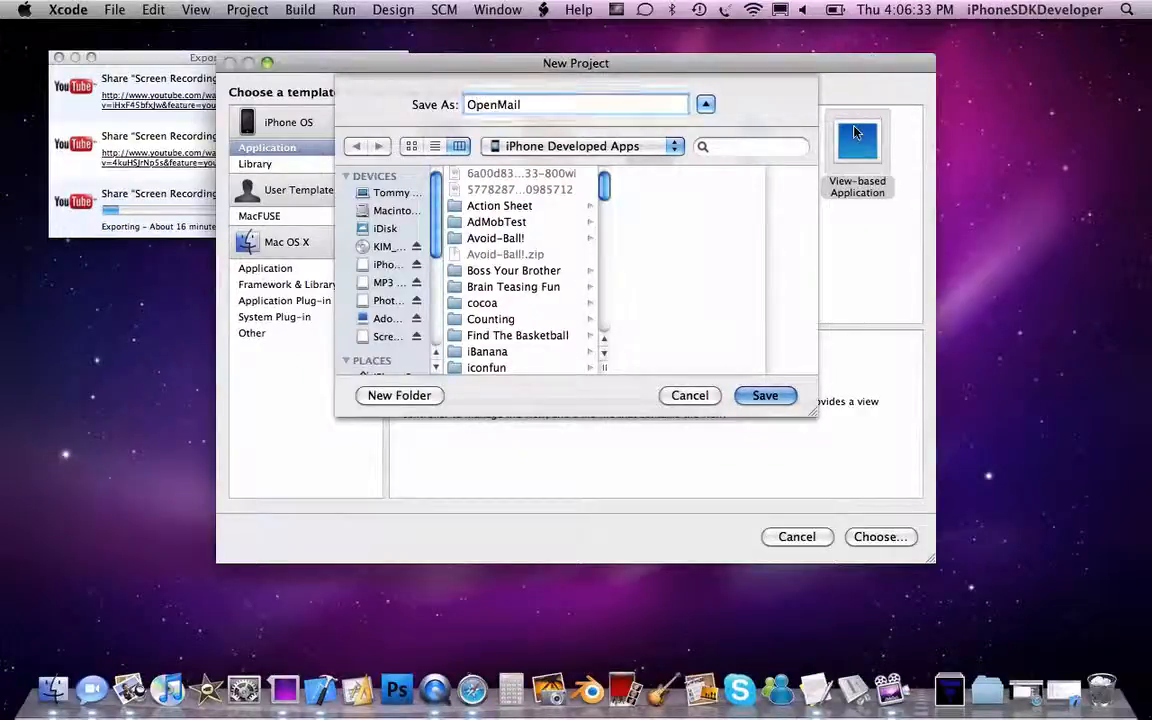
left_click(688, 396)
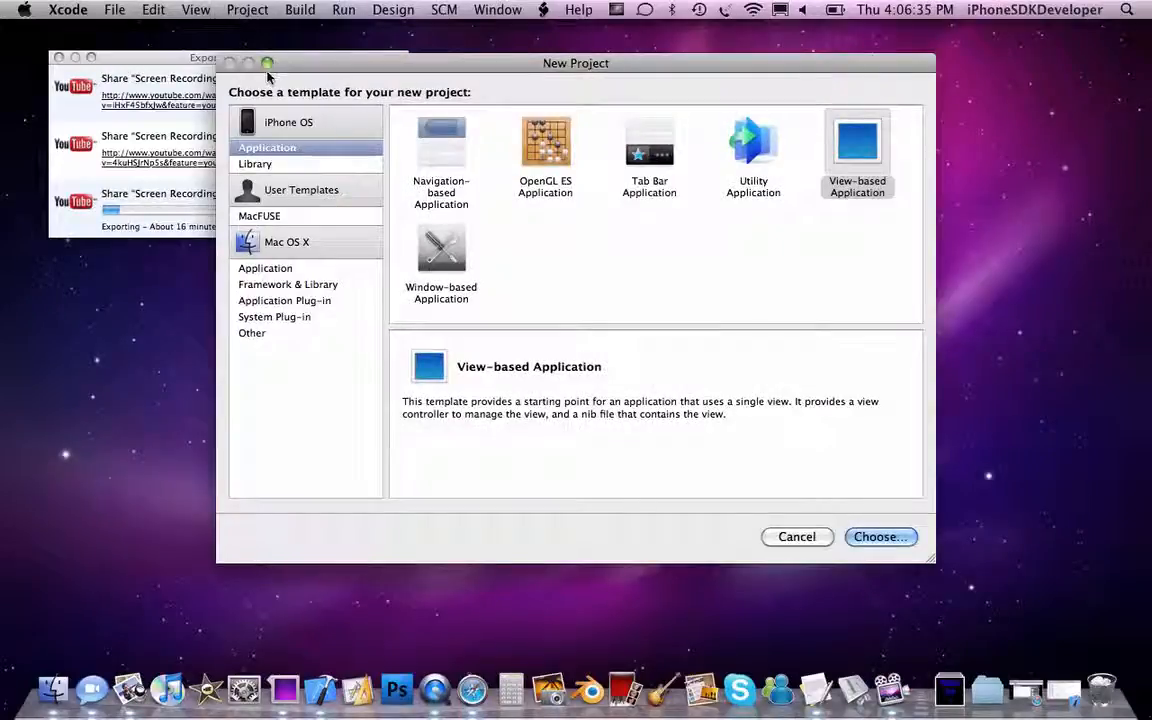
mouse_move(400, 48)
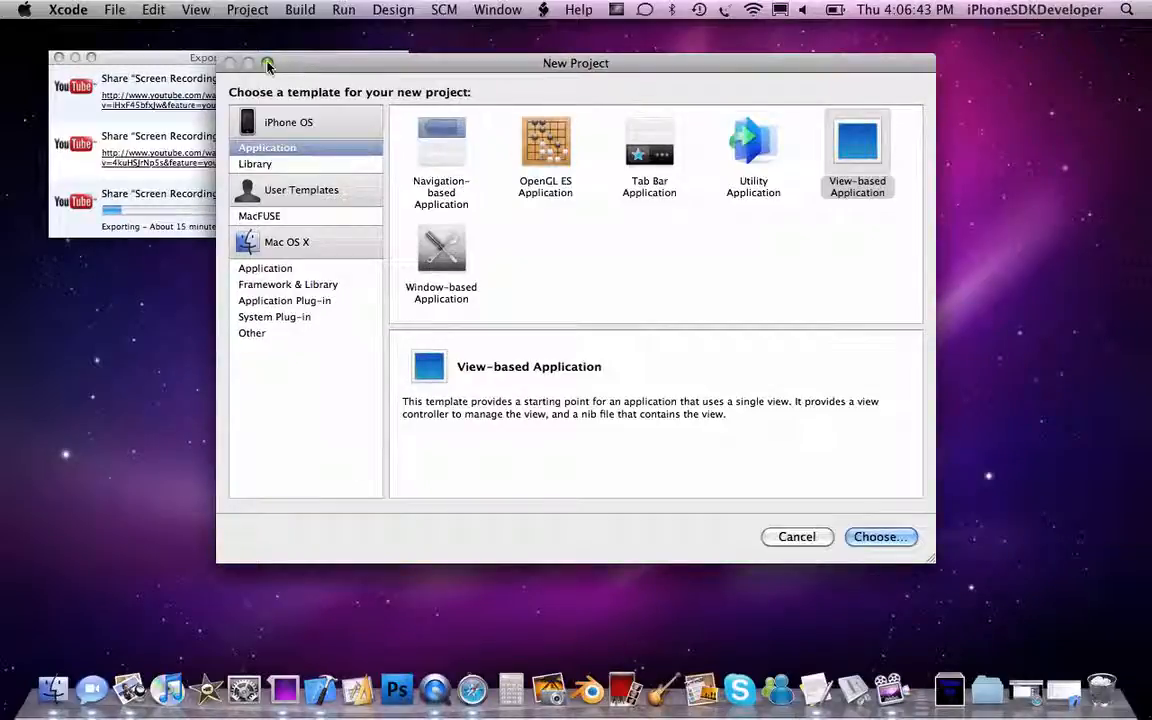
Close the template chooser, maximize the project window and expand the Classes group
left_click(880, 536)
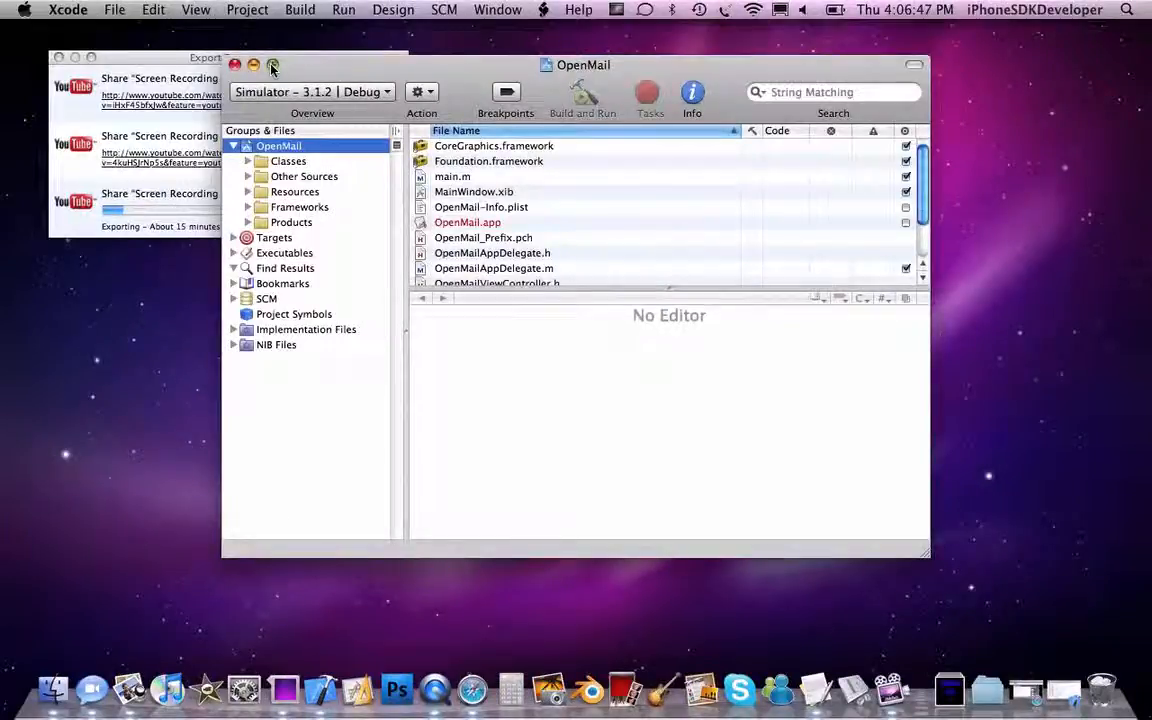
left_click(272, 68)
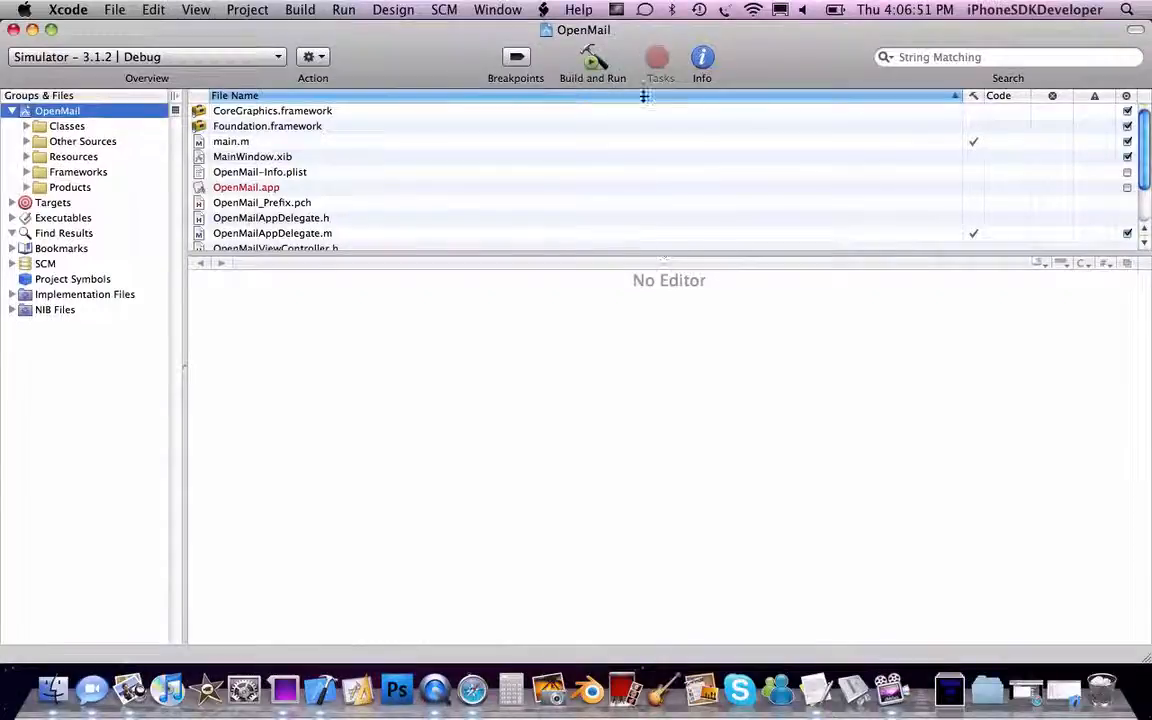
left_click(12, 112)
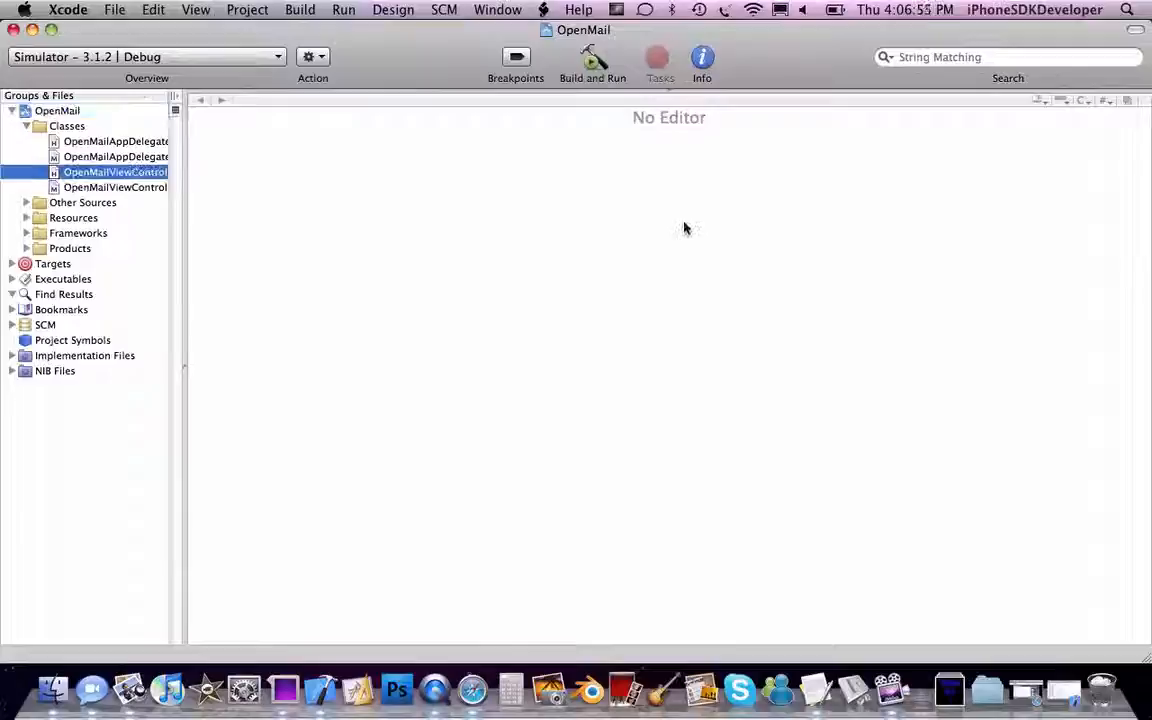
Declare - (IBAction)open; in OpenMailViewController.h and select the declaration line
left_click(112, 172)
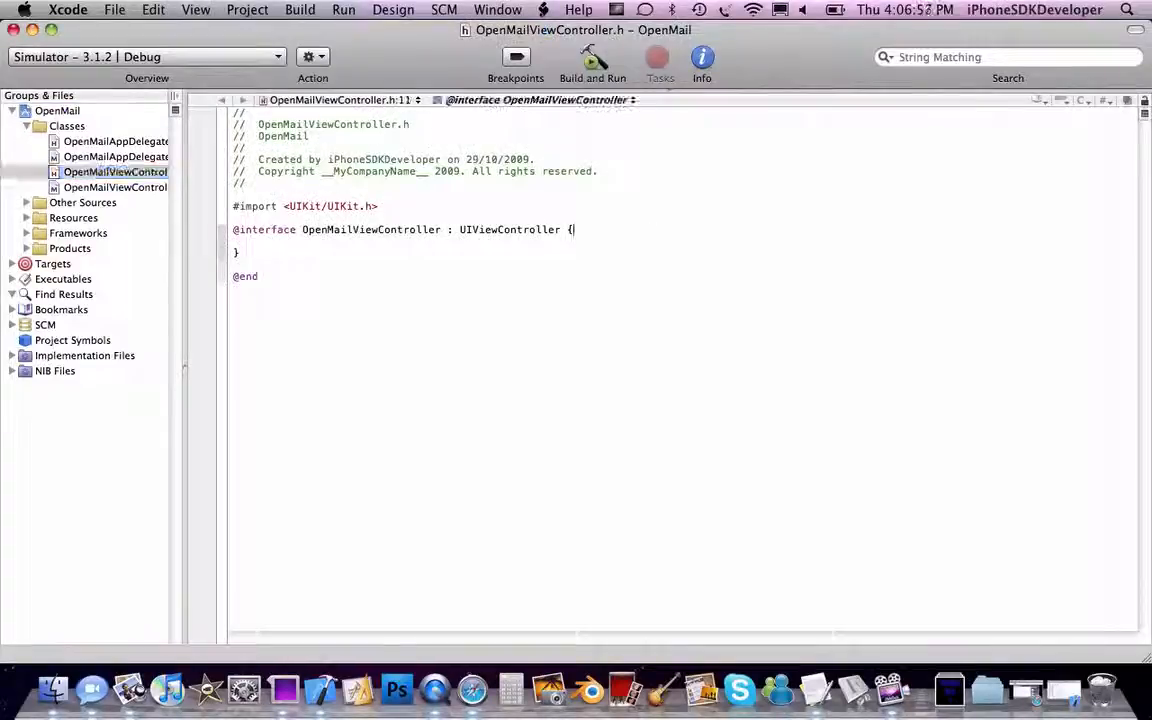
key("Return")
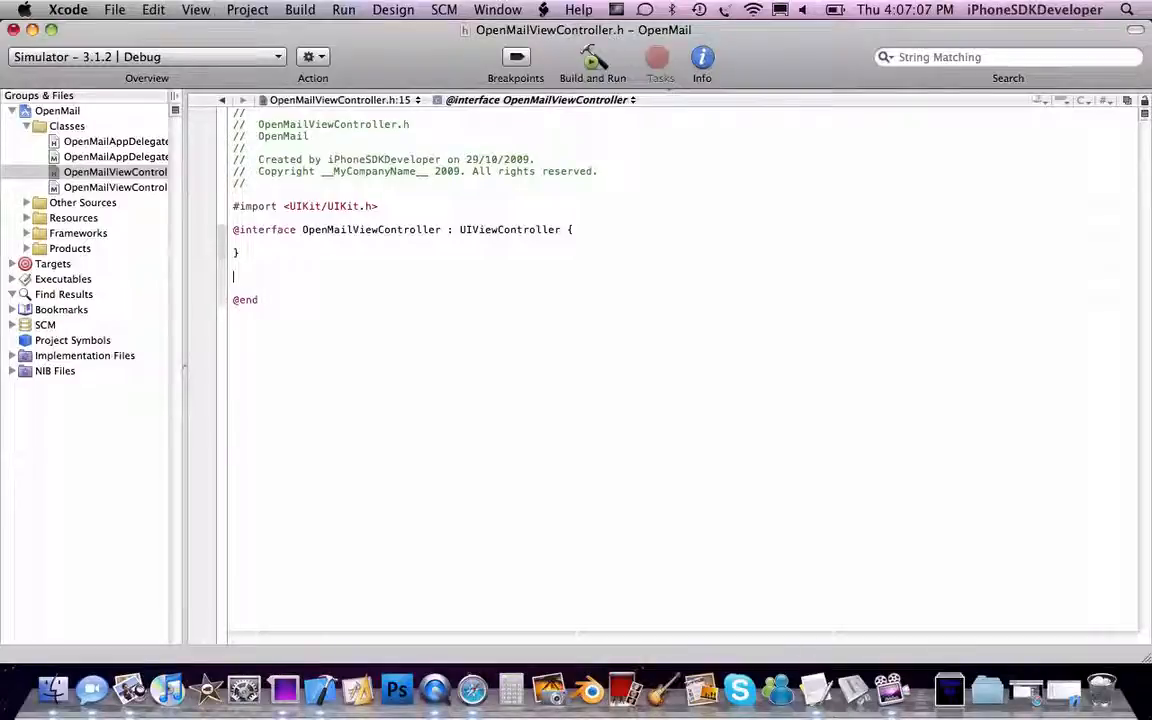
type("- (IBA")
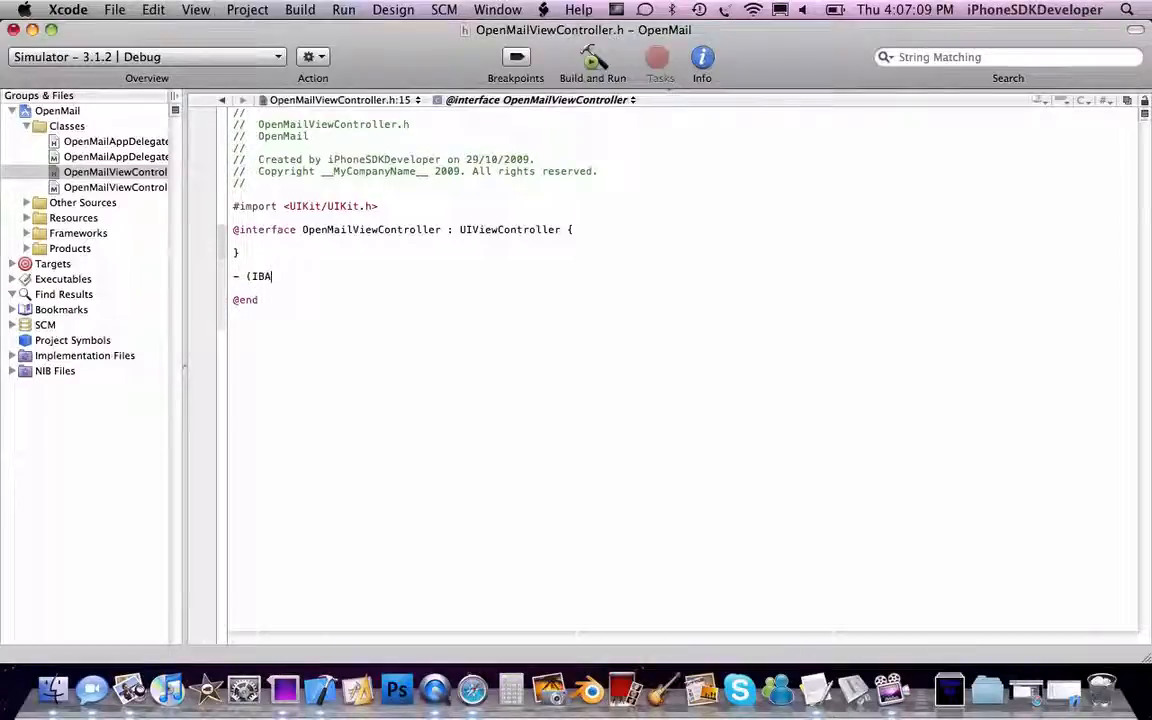
type("ction")
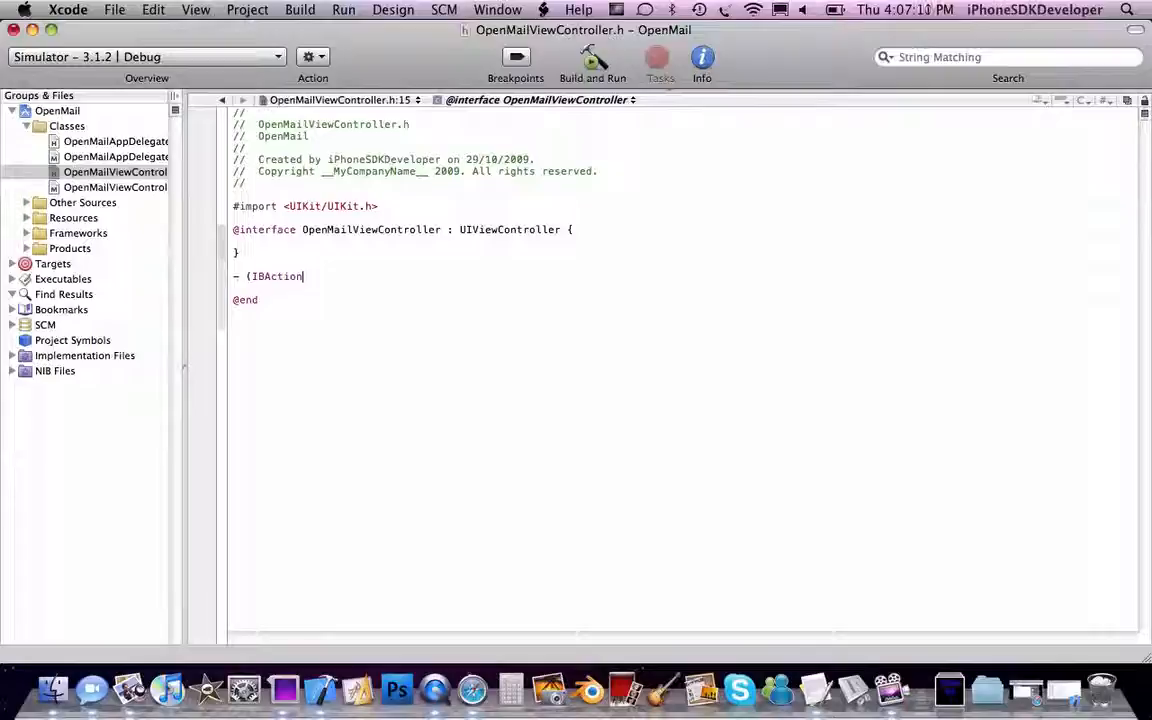
type(")open;")
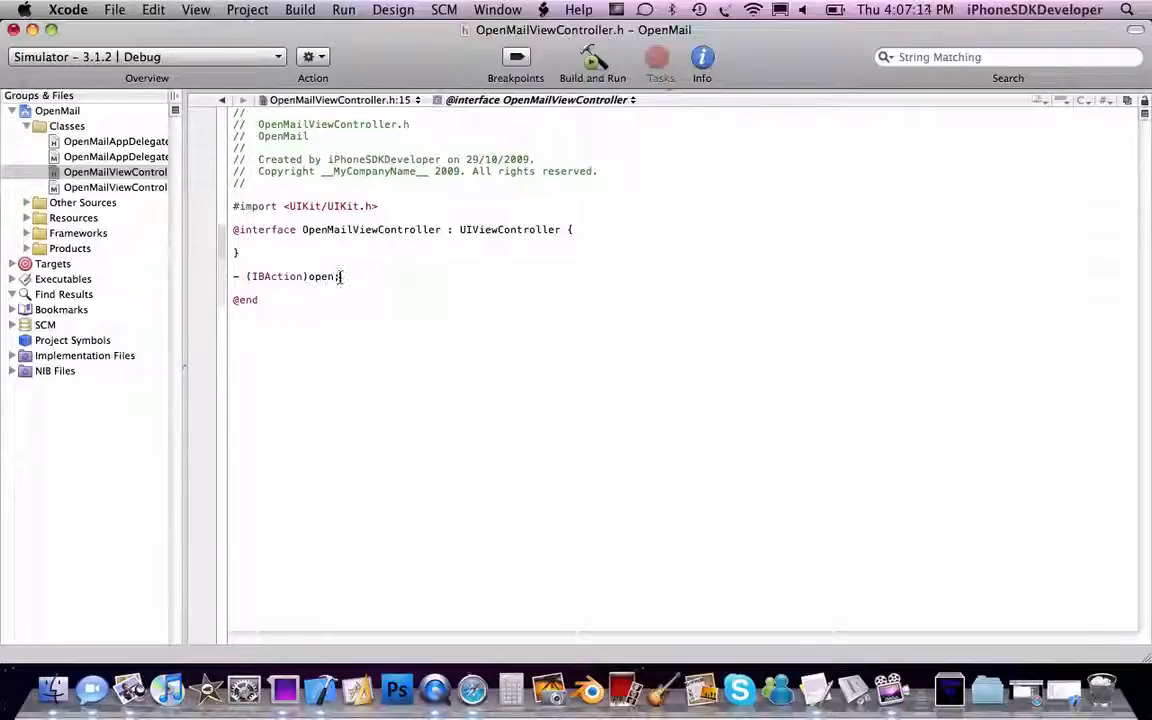
triple_click(284, 276)
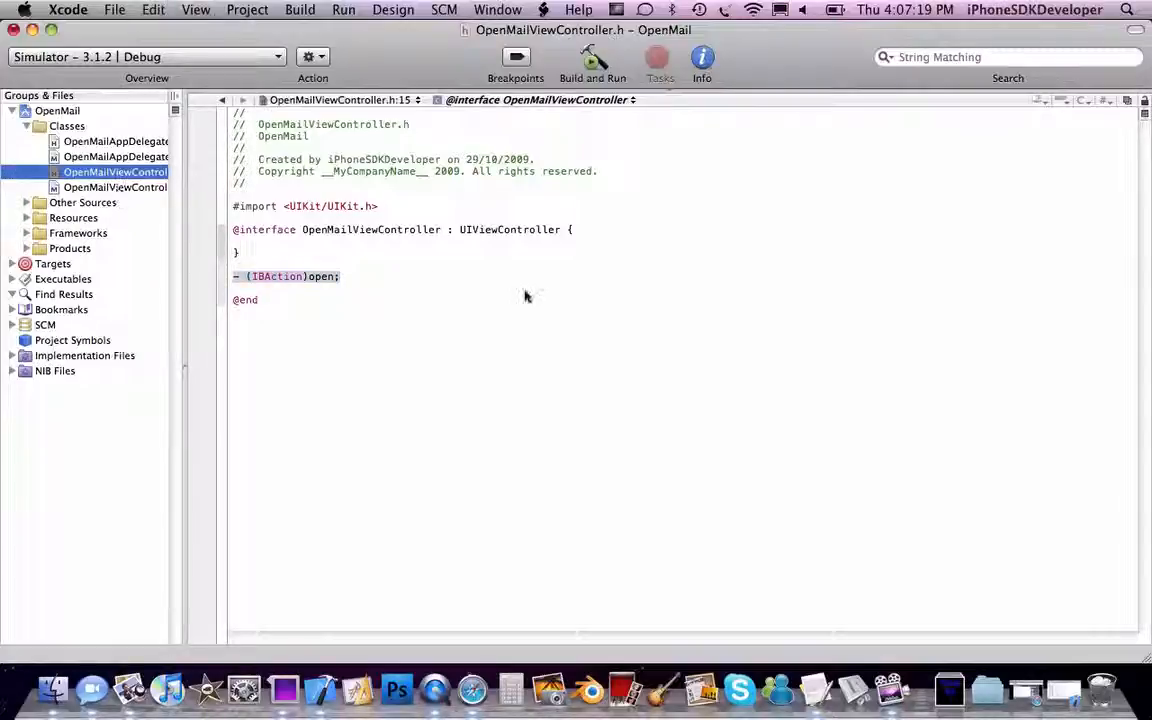
Paste - (IBAction)open into OpenMailViewController.m and start its body with an opening brace
left_click(116, 188)
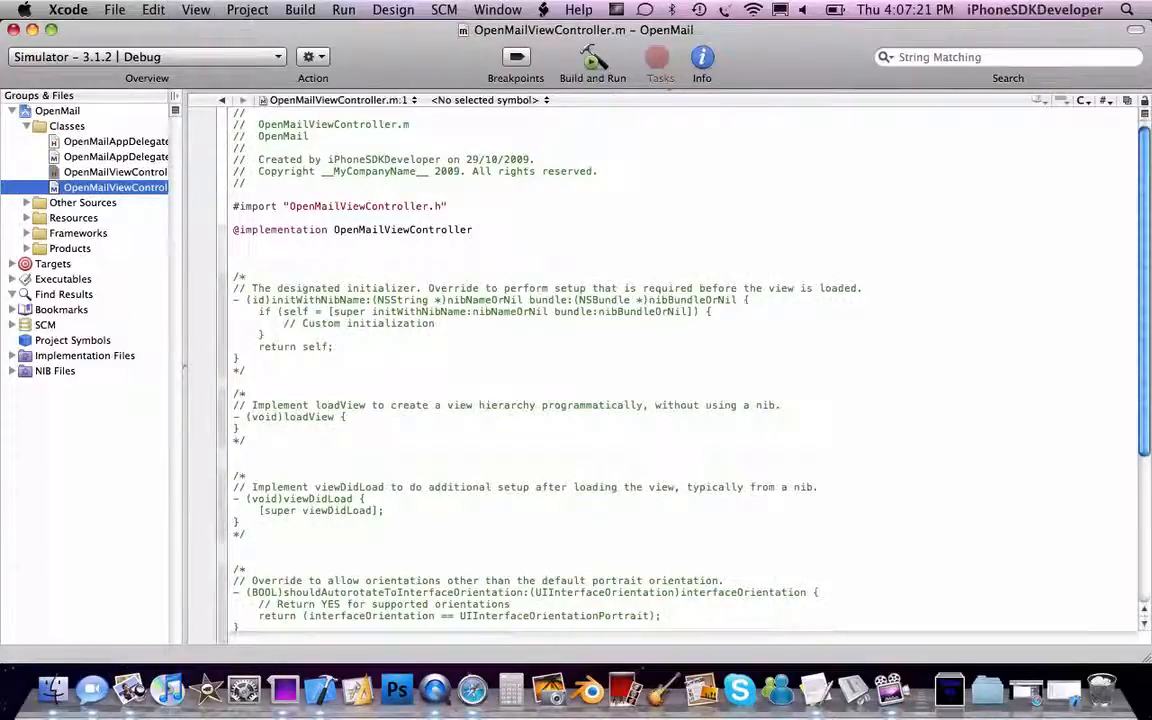
type("- (IBAction)open;")
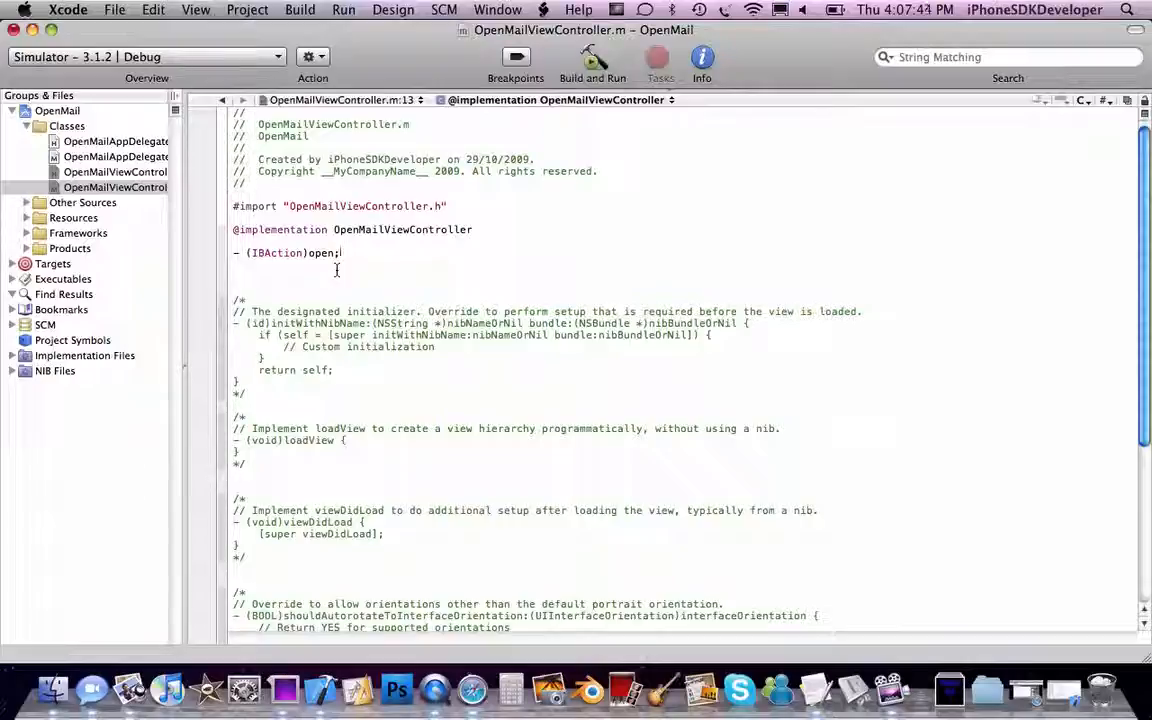
type("{")
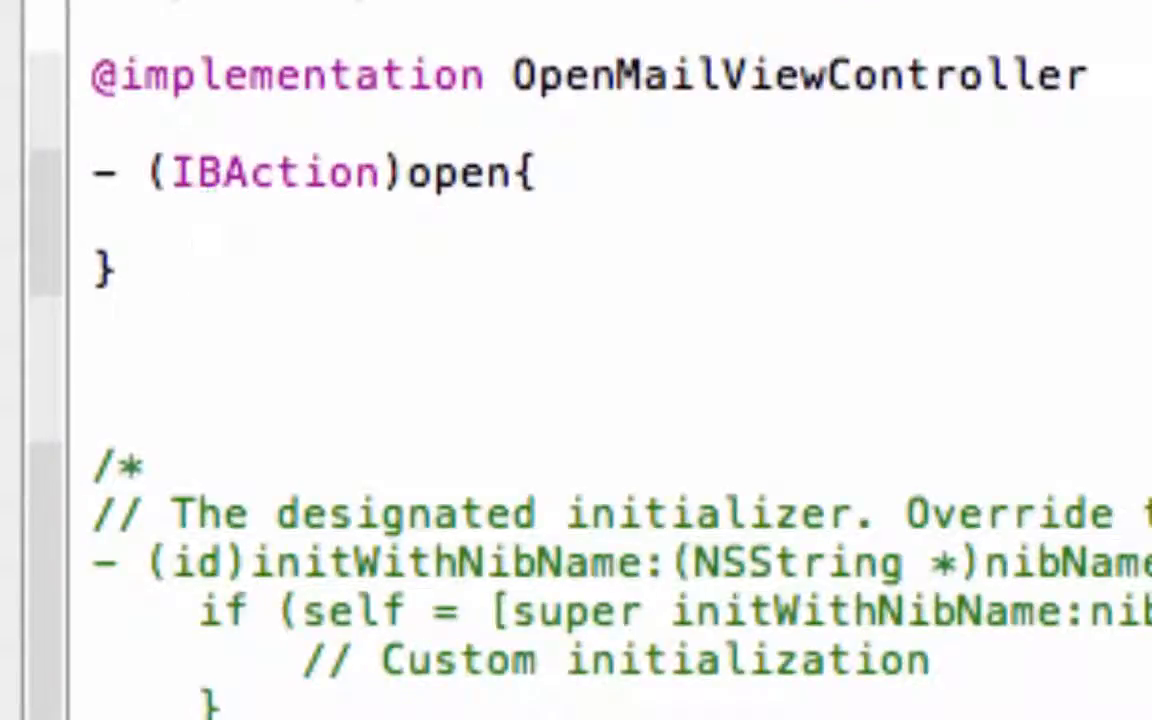
Write [[UIApplication sharedApplication] openURL:[NSURL URLWithString: using code completion
type("[[U")
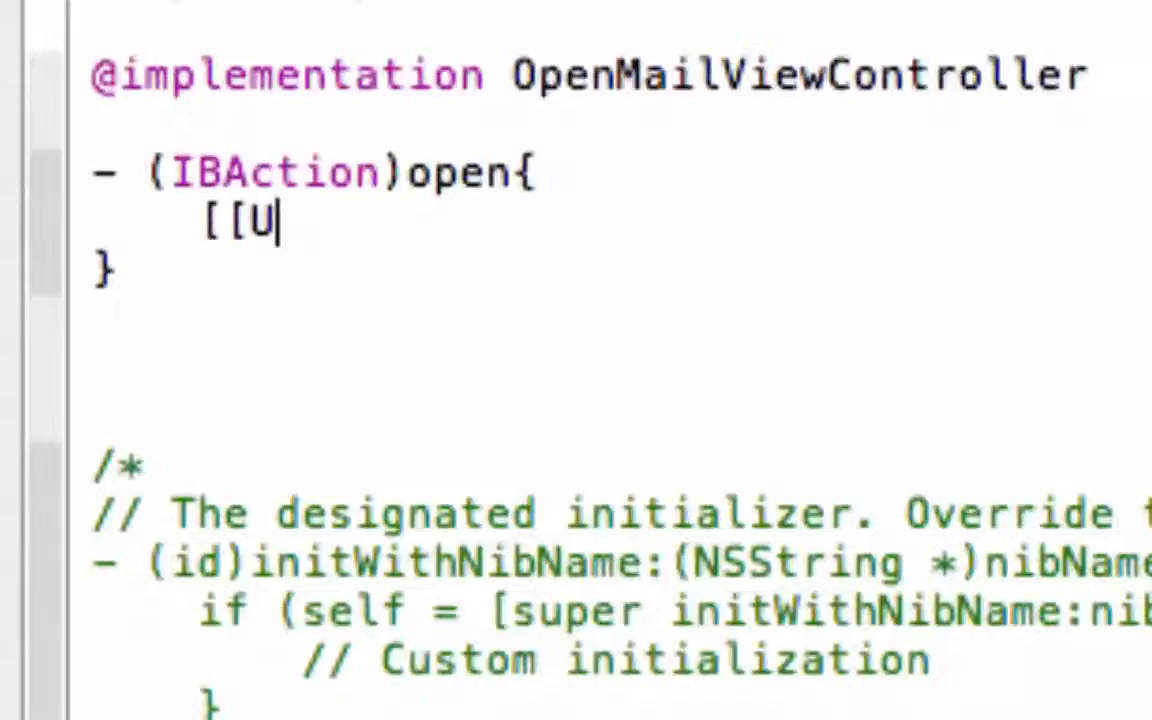
type("IApplication")
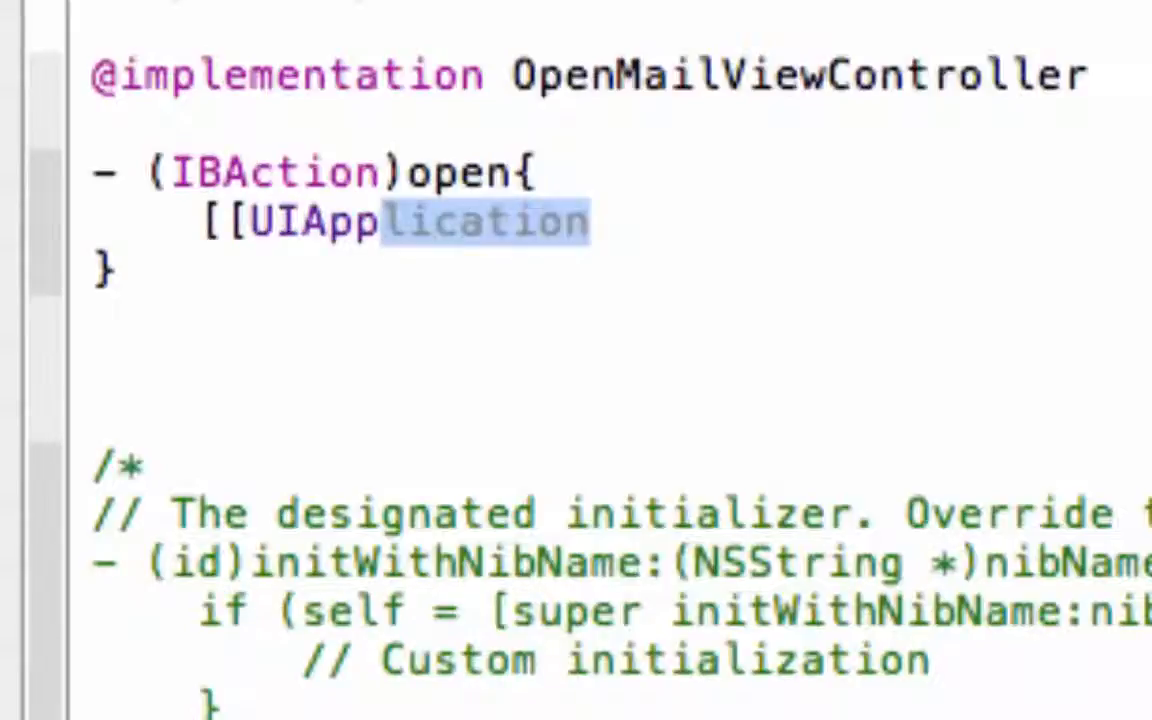
type("sha")
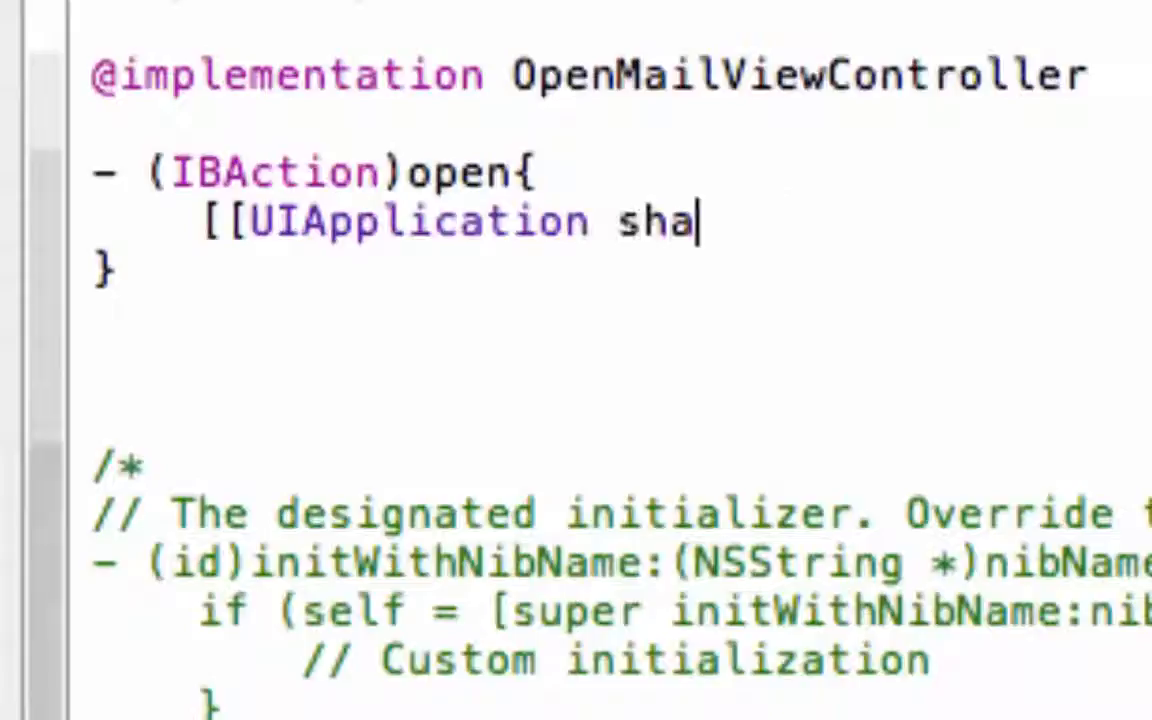
type("redApplication")
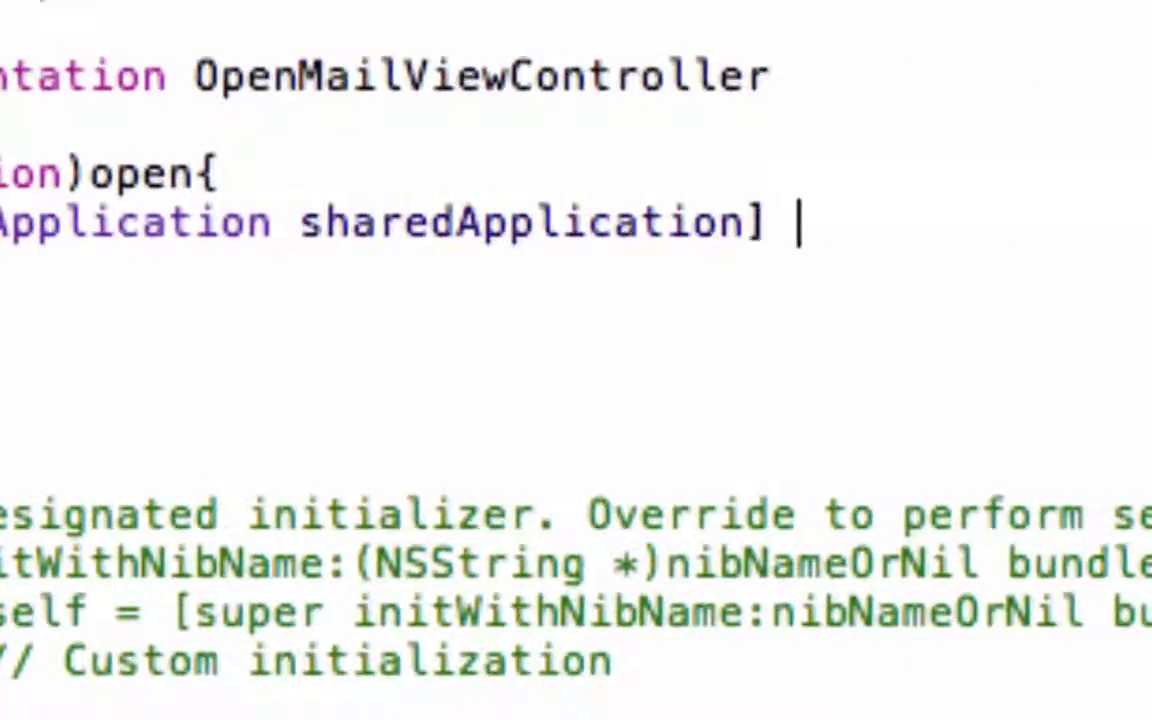
type("openURL:")
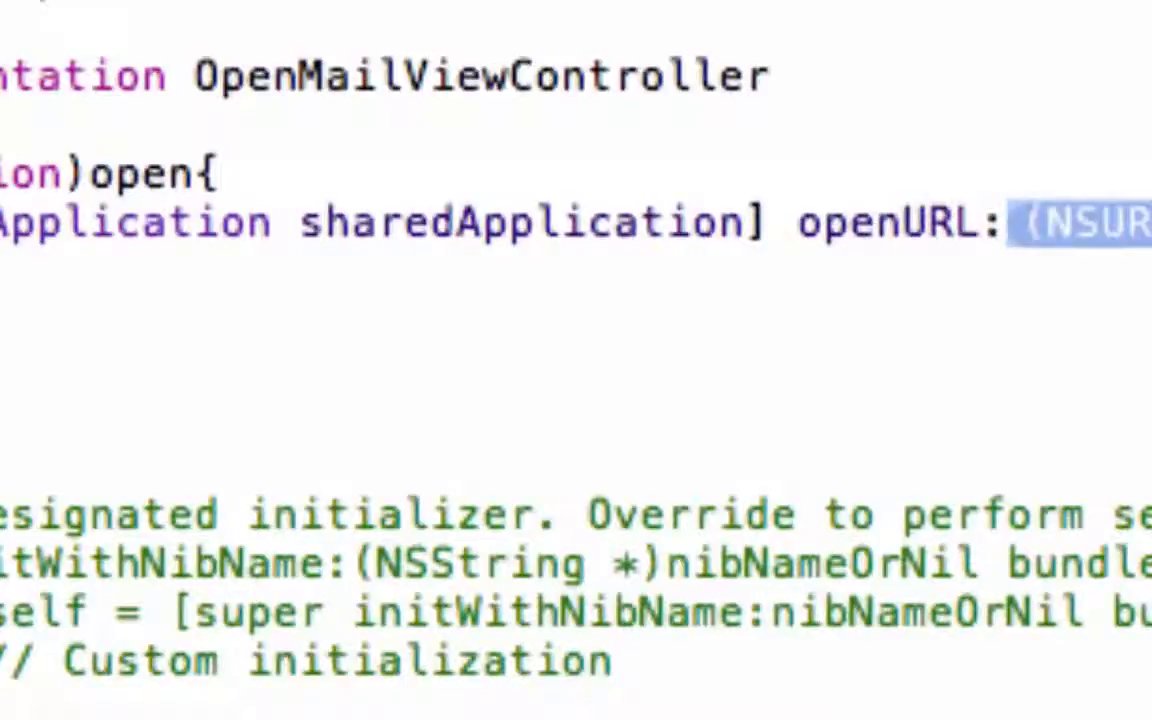
type("[NSURL")
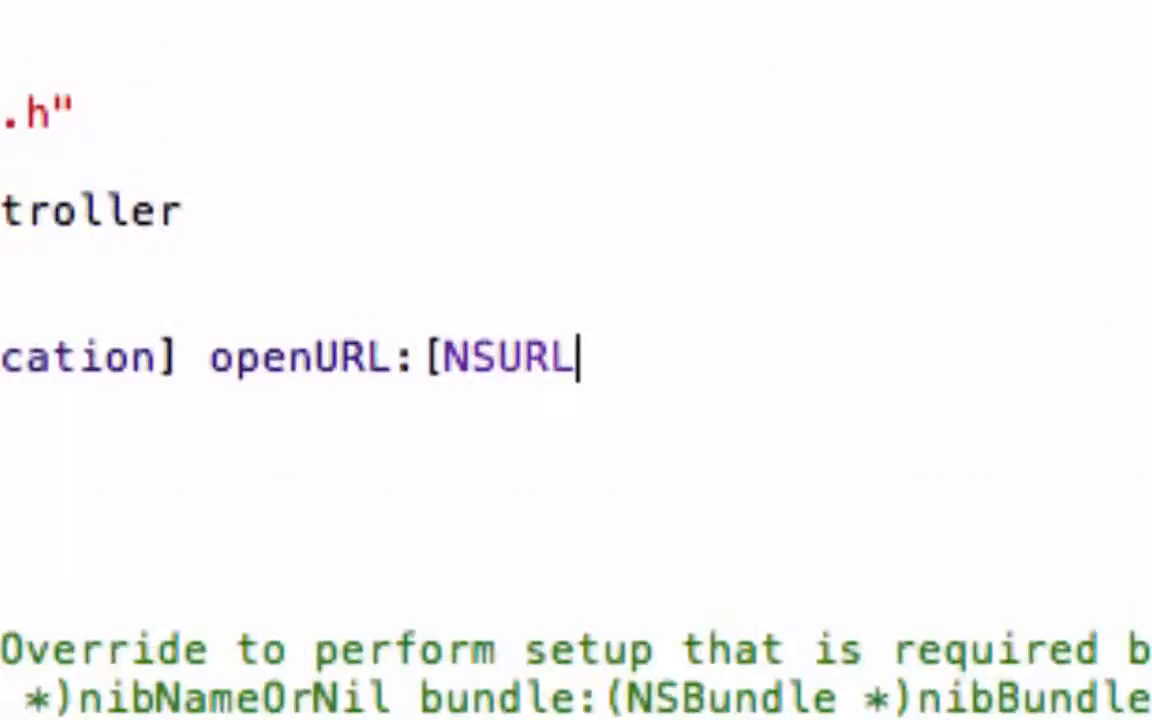
type("URLWithString:")
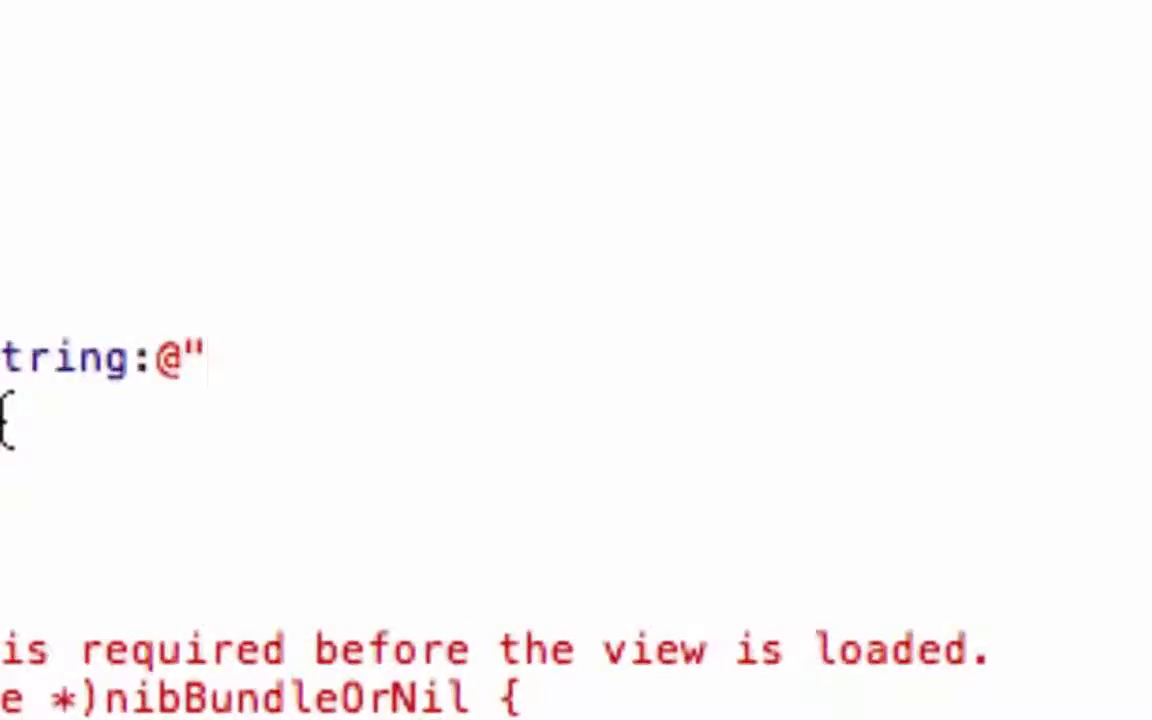
type("mailto")
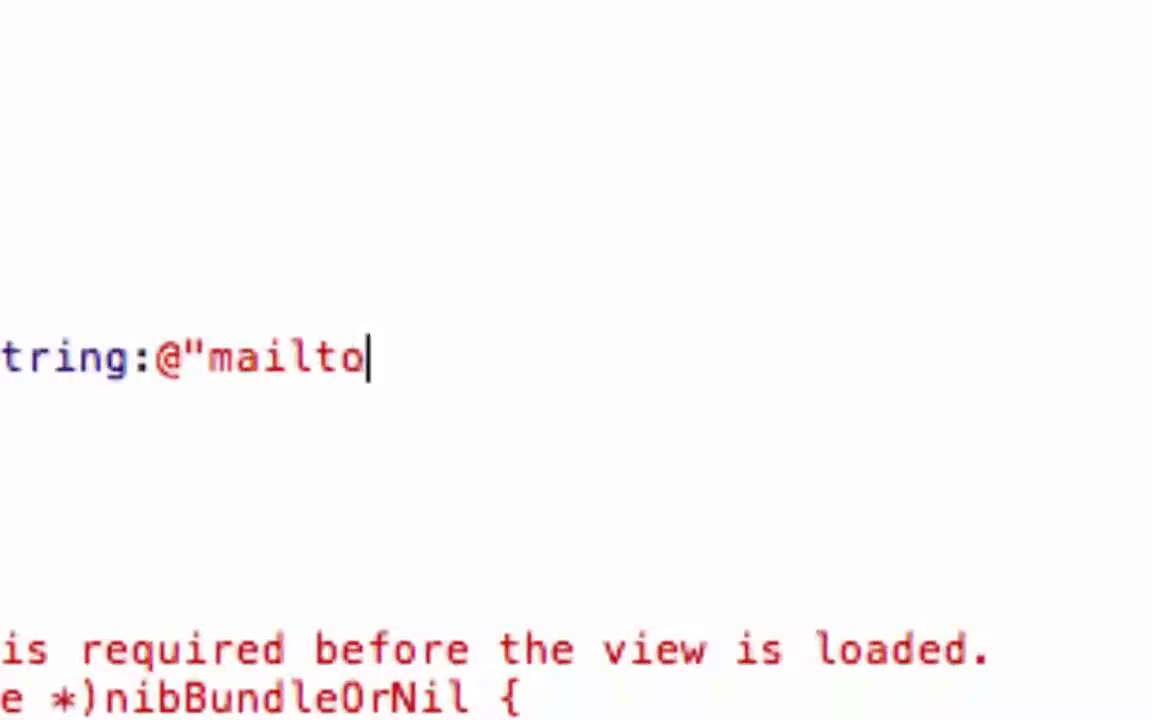
type("//")
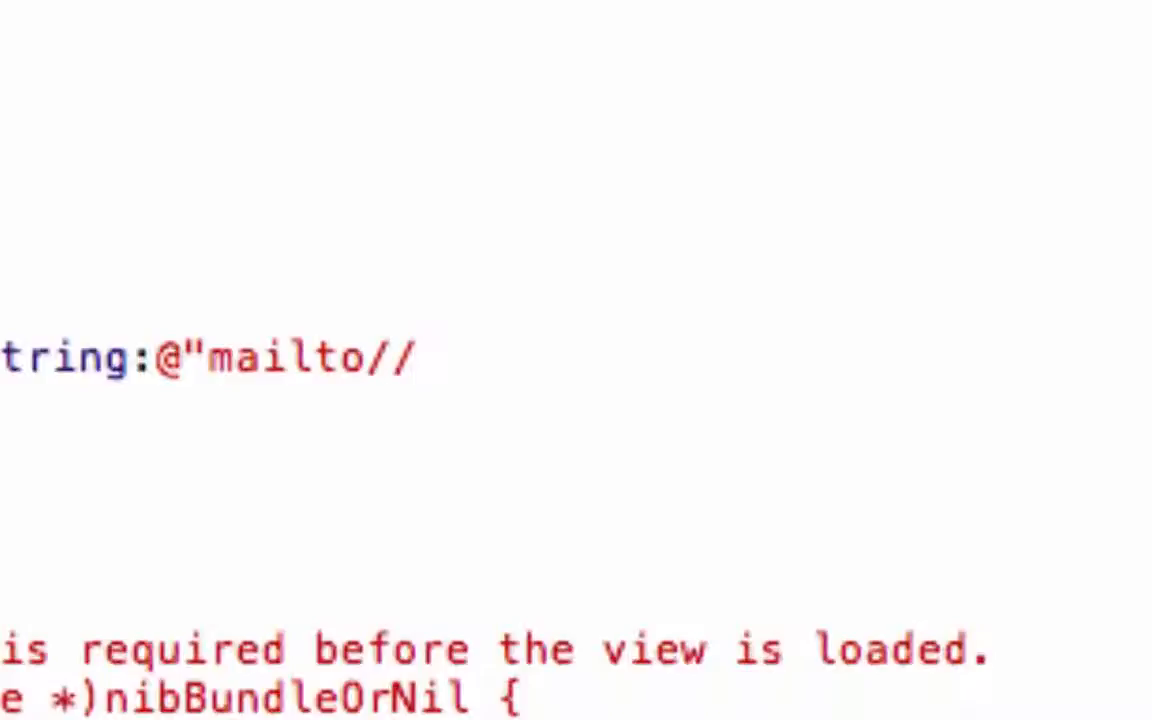
key("BackSpace")
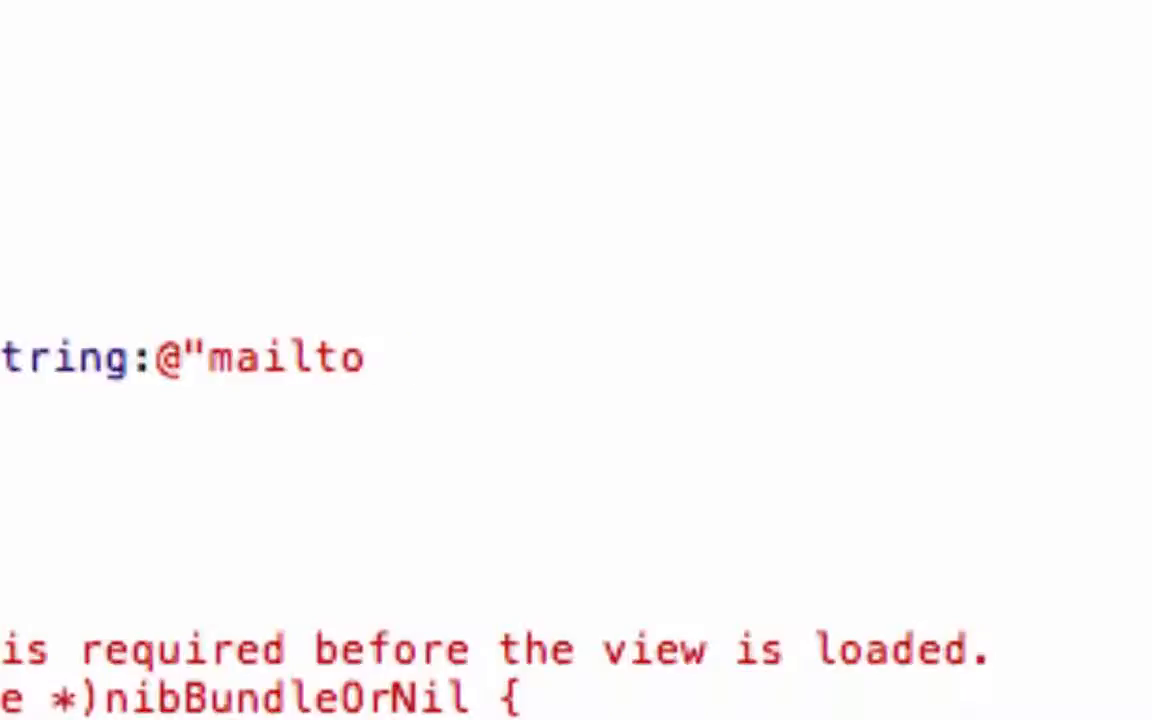
type(":")
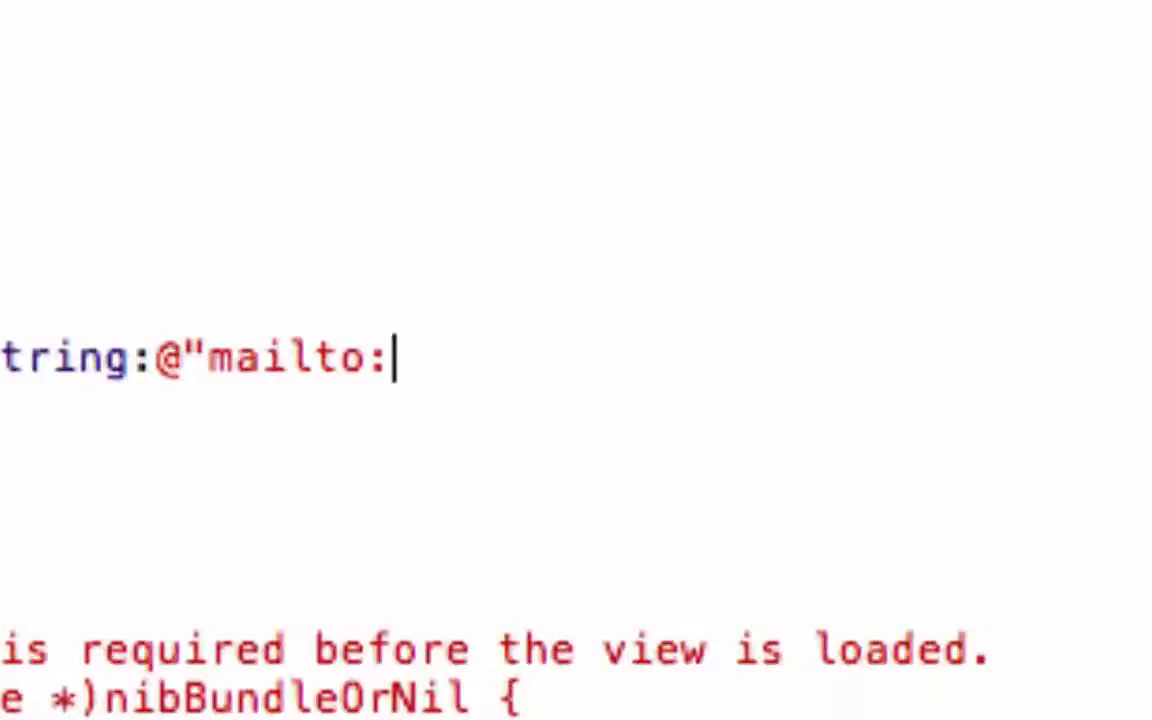
type("//")
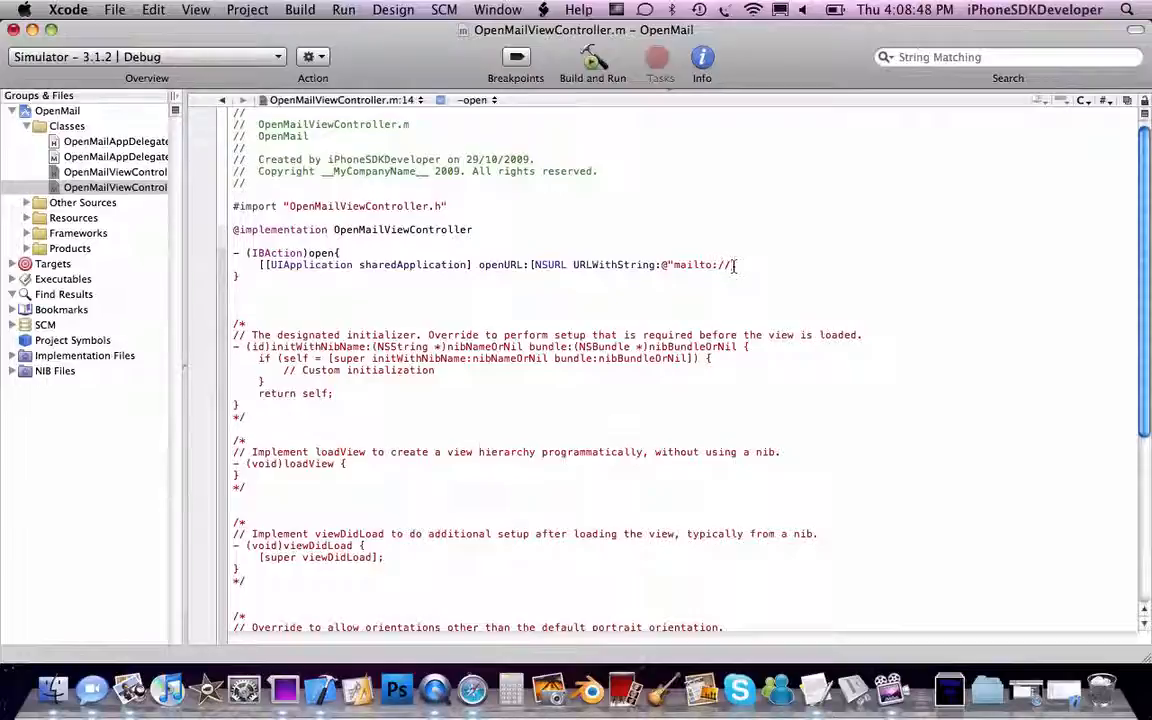
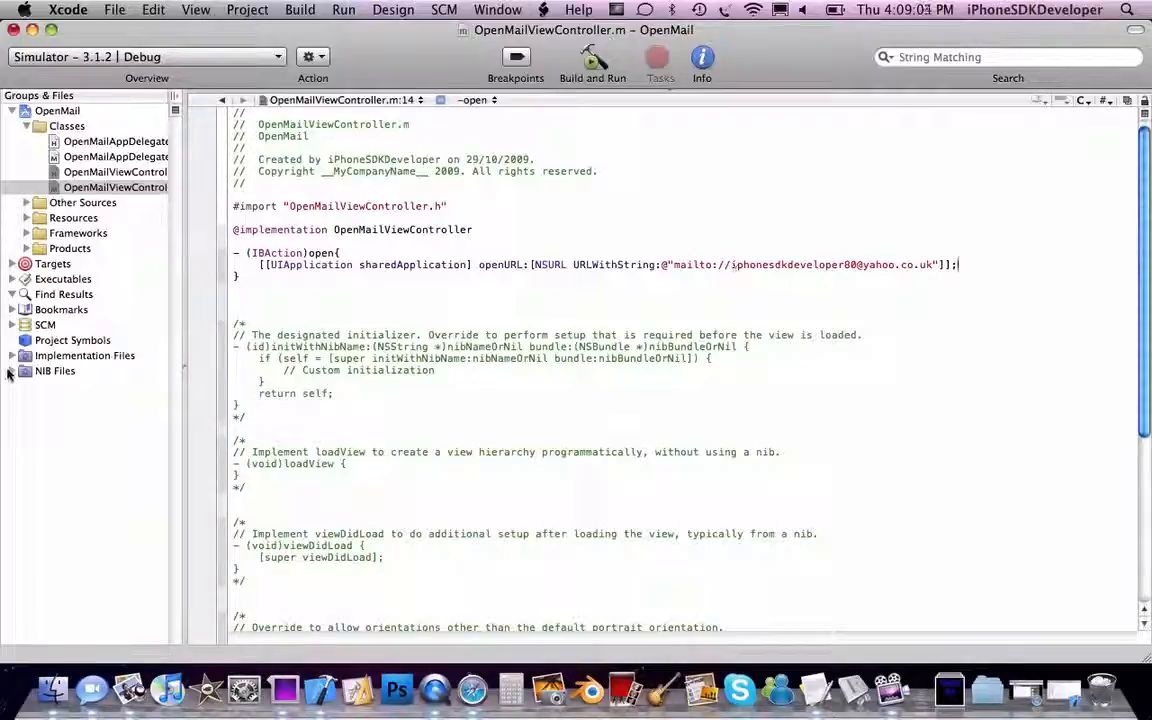
Expand NIB Files, Build and Run, and Save All edited files before building
left_click(8, 370)
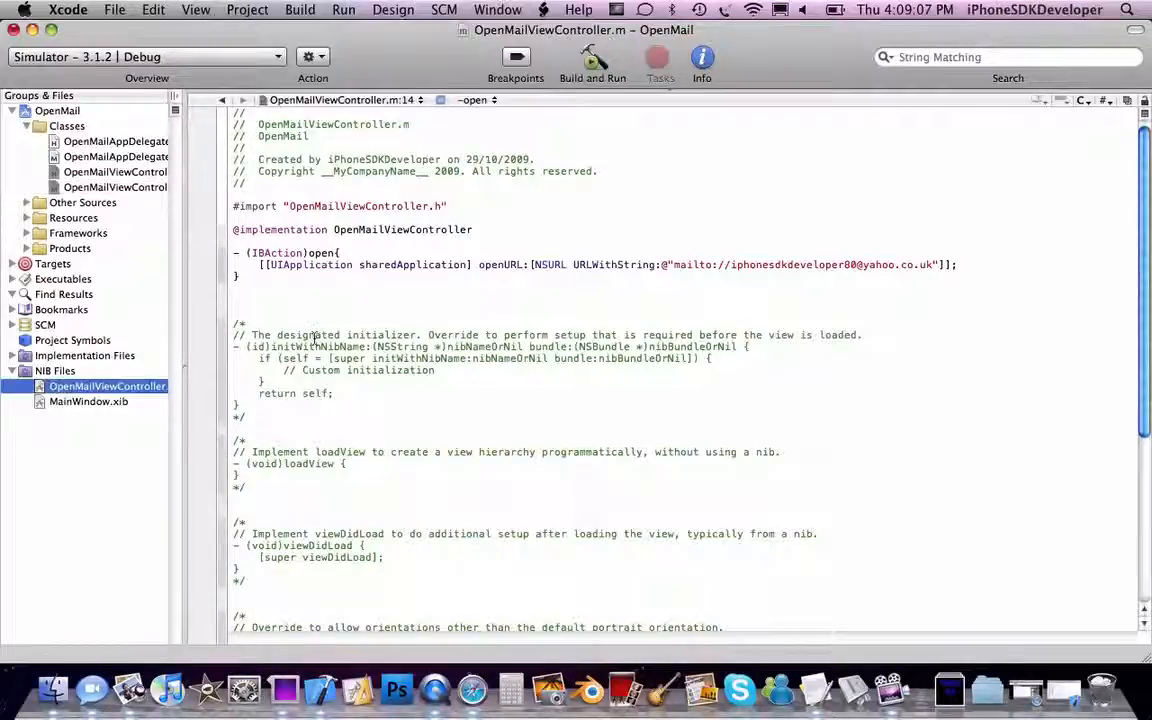
left_click(598, 54)
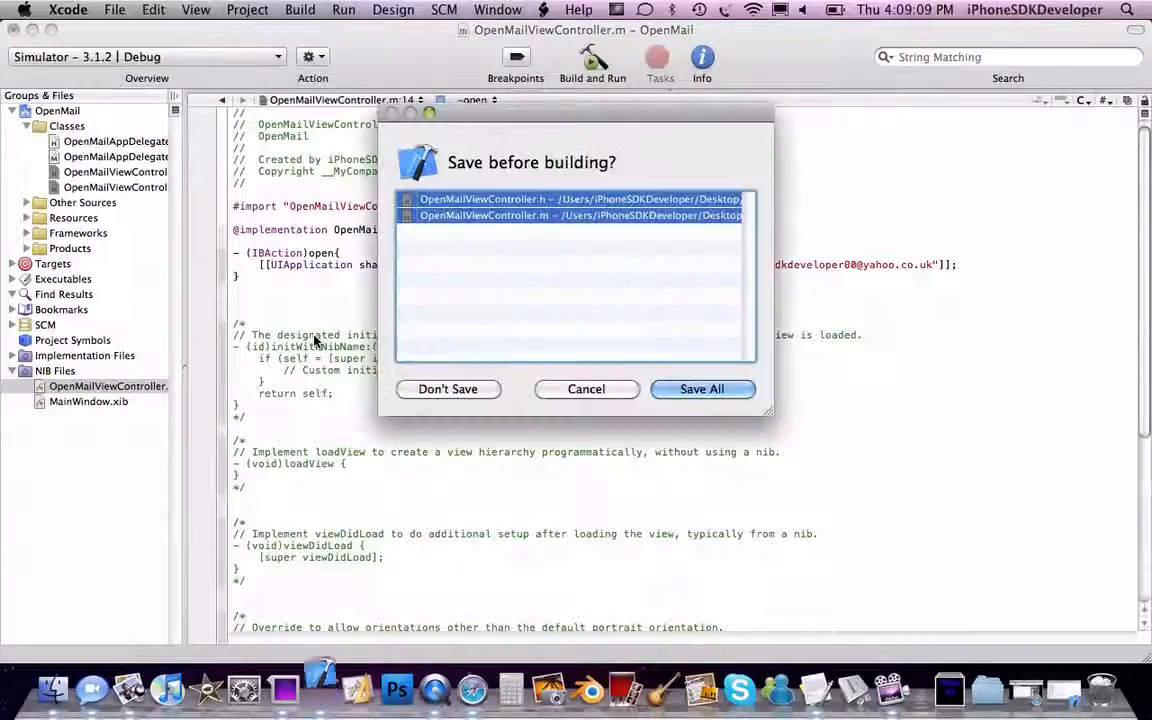
mouse_move(736, 300)
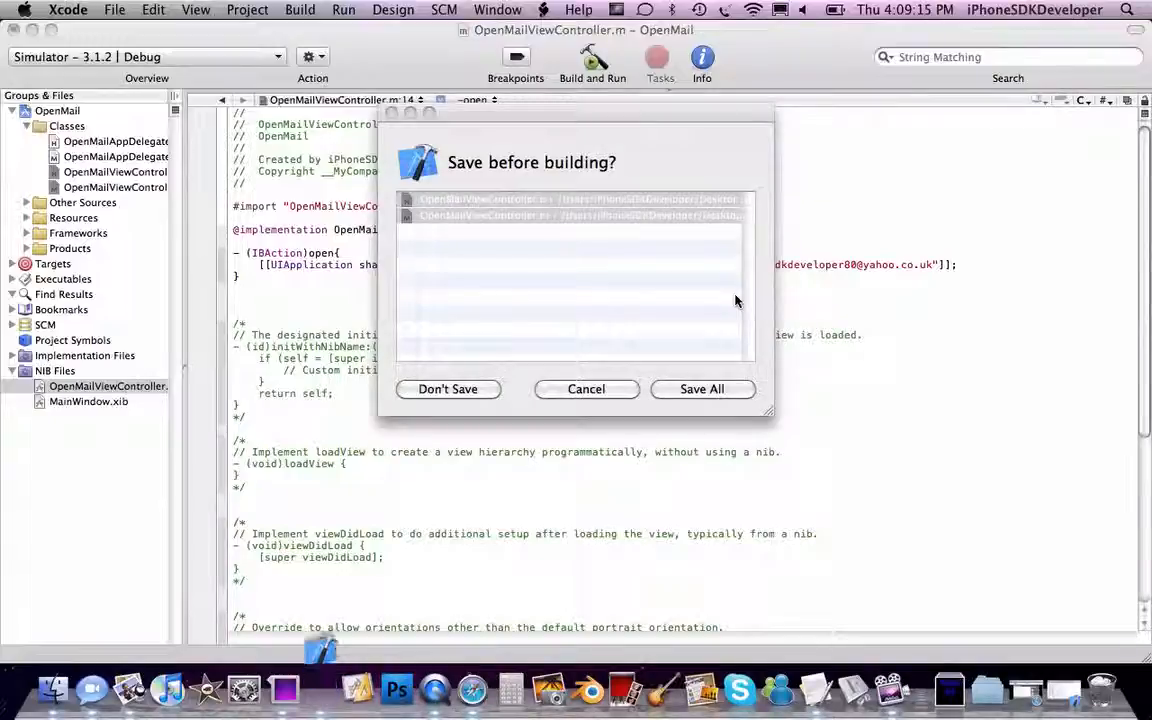
left_click(702, 388)
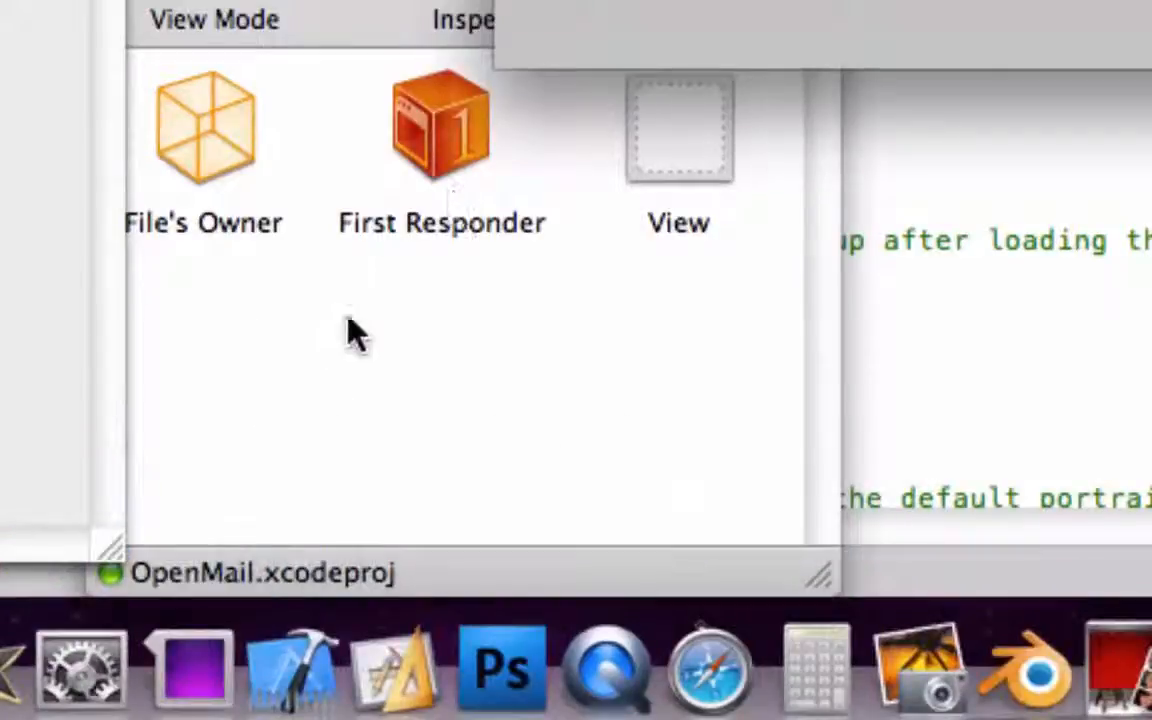
mouse_move(296, 670)
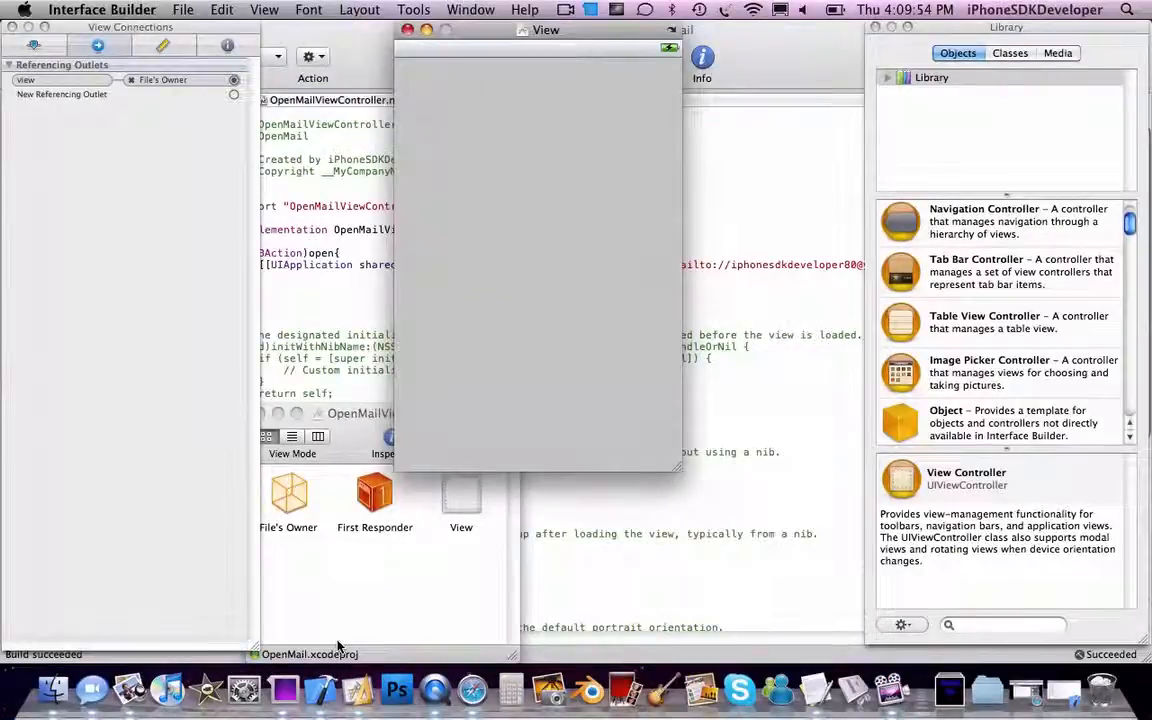
Scroll through the OpenMailViewController xib contents in Interface Builder
scroll("down", 3)
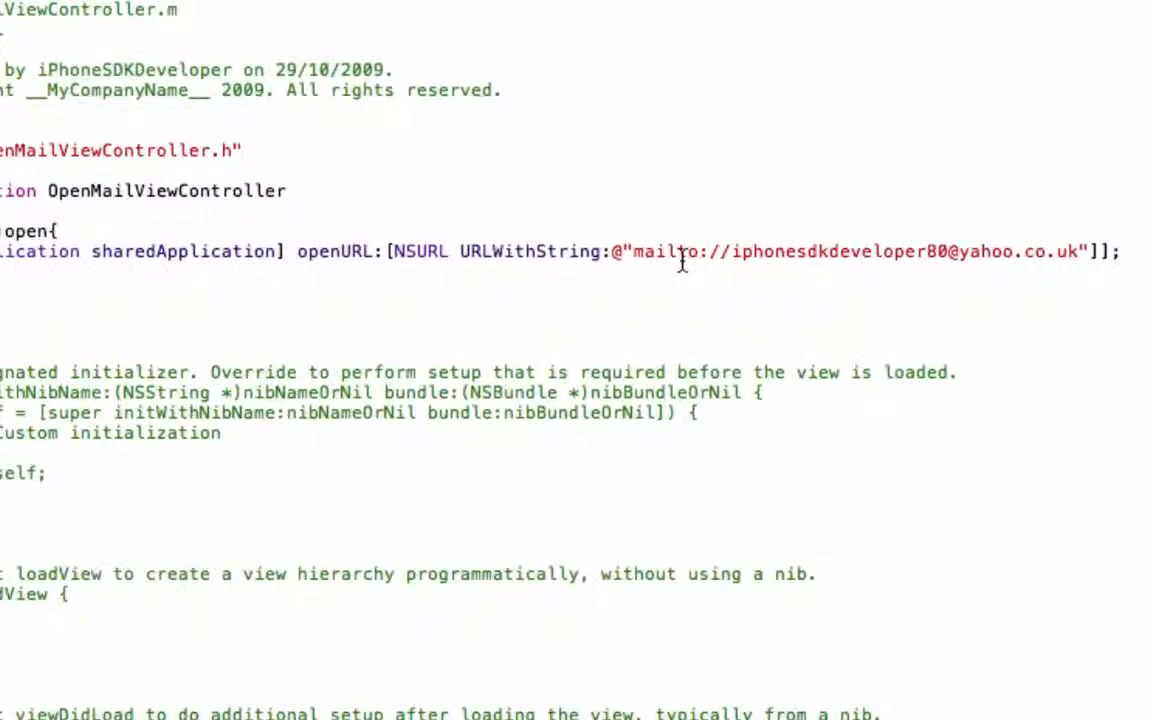
mouse_move(716, 252)
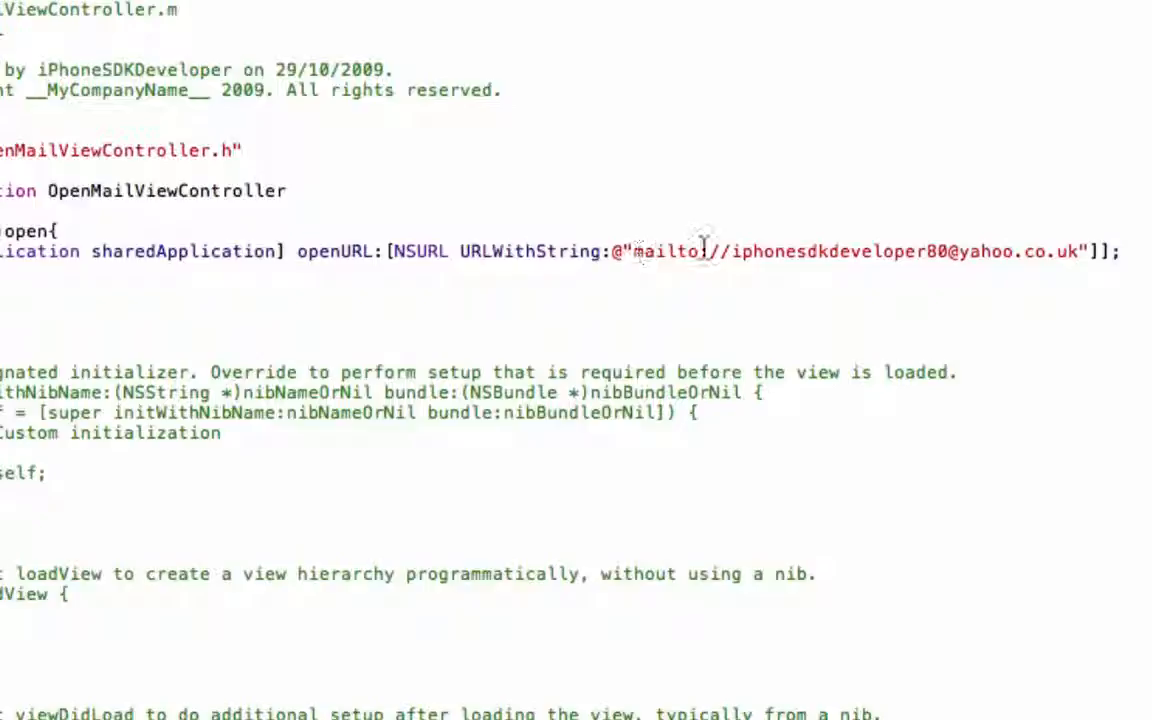